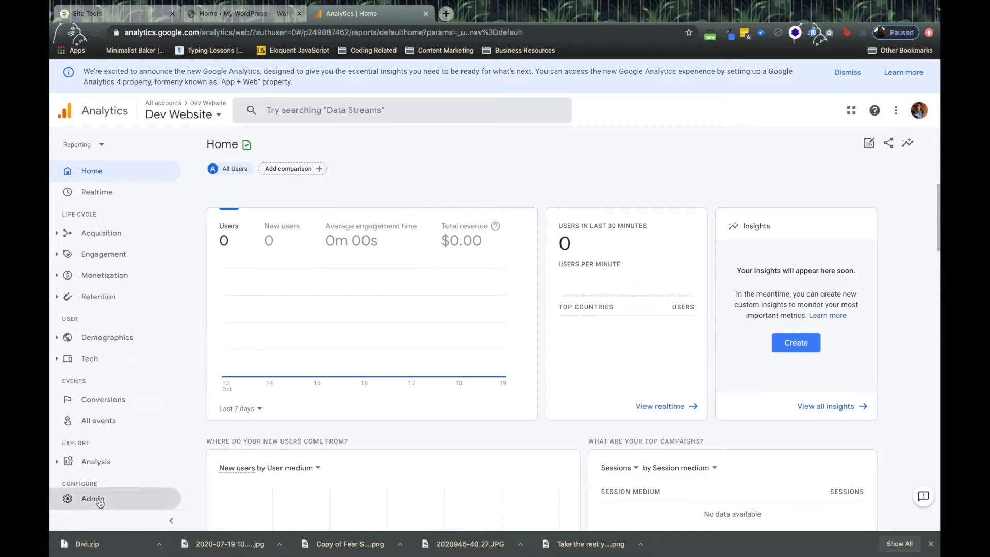
- Open the Admin settings for the Dev Website property
click(92, 499)
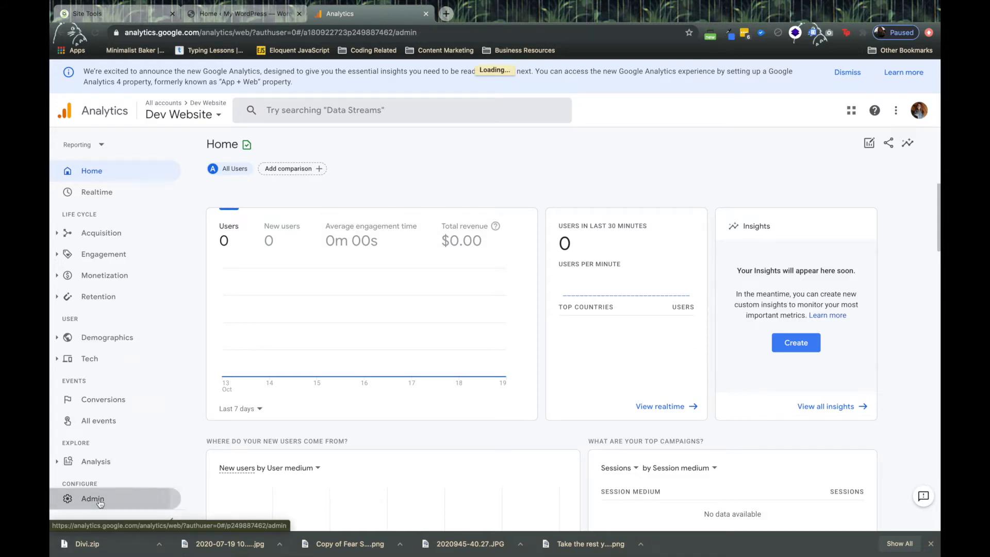
click(92, 499)
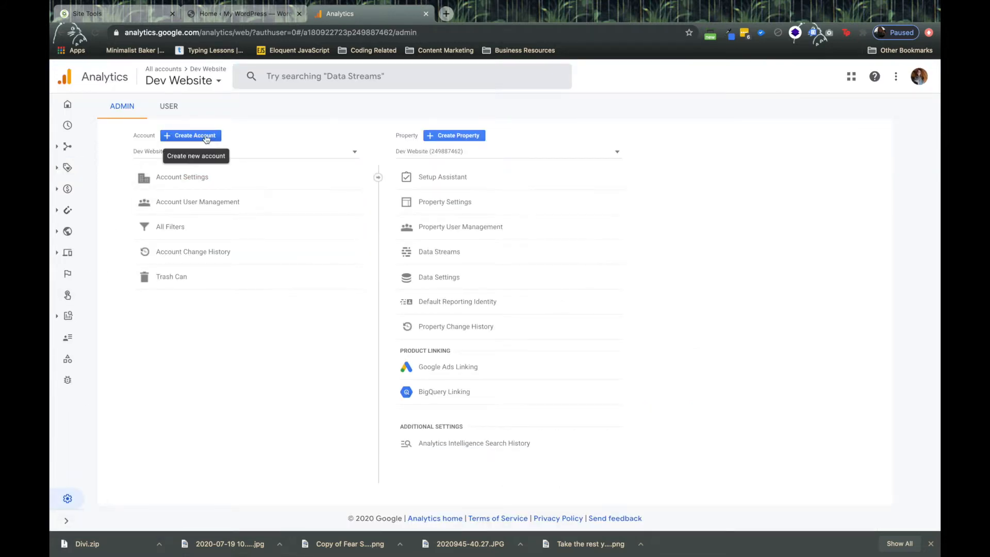
- Create a new account named 'MDL Dev Site' and enter 'MDL Dev Site' as the property name
click(191, 135)
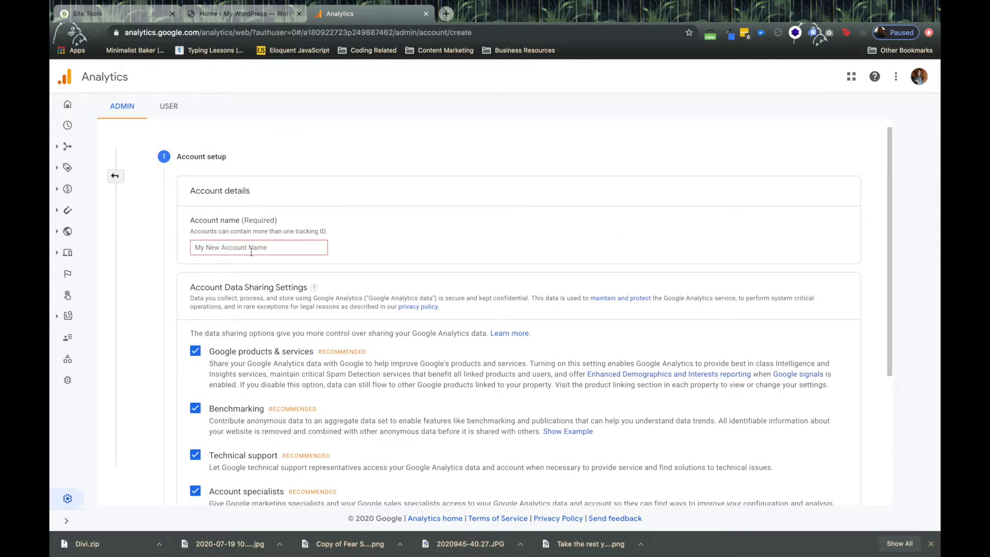
text(M)
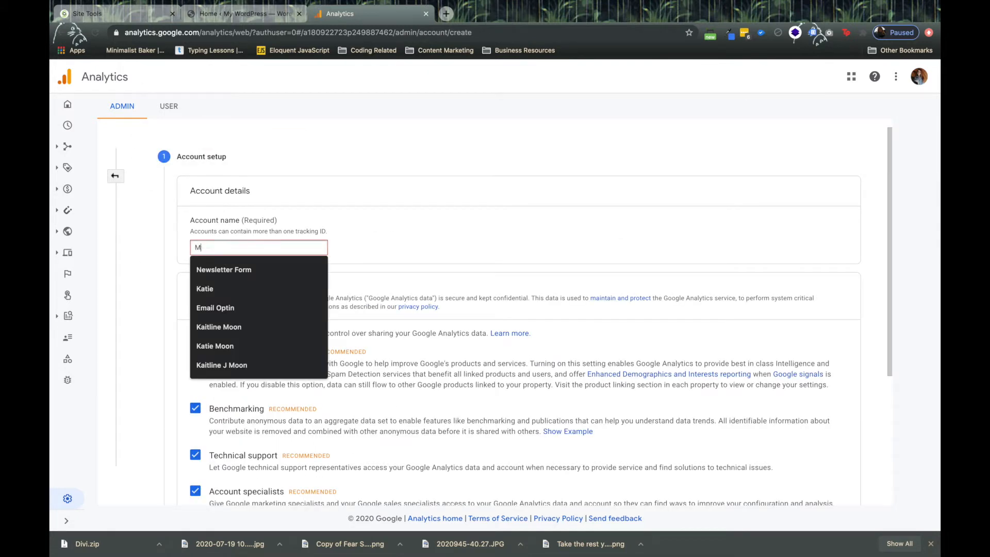
text(MDL Dev Site)
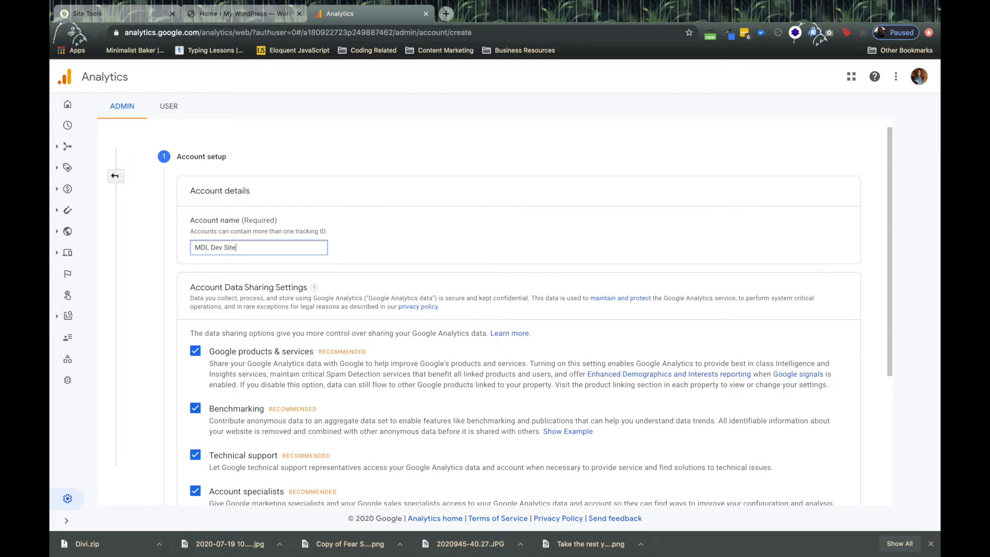
scroll(down, 3)
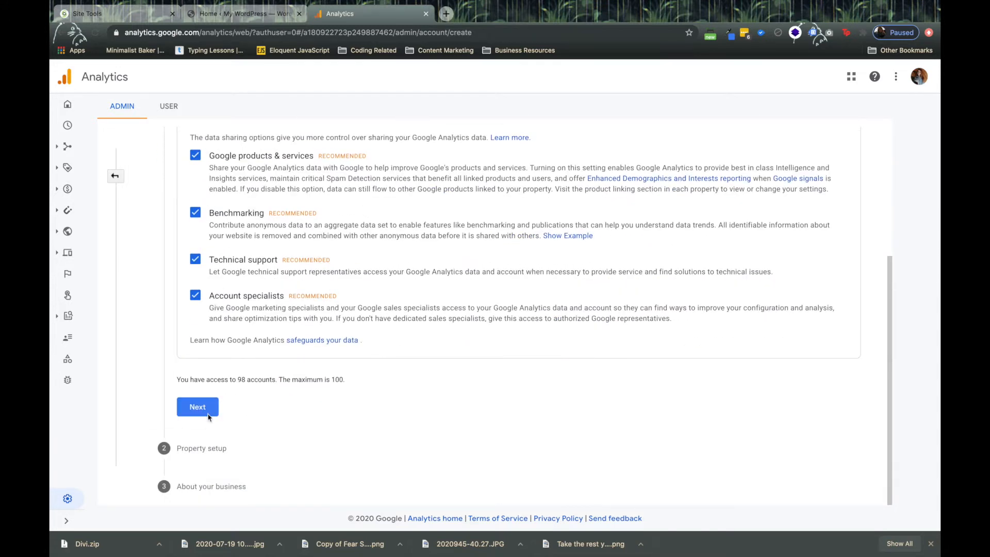
click(197, 407)
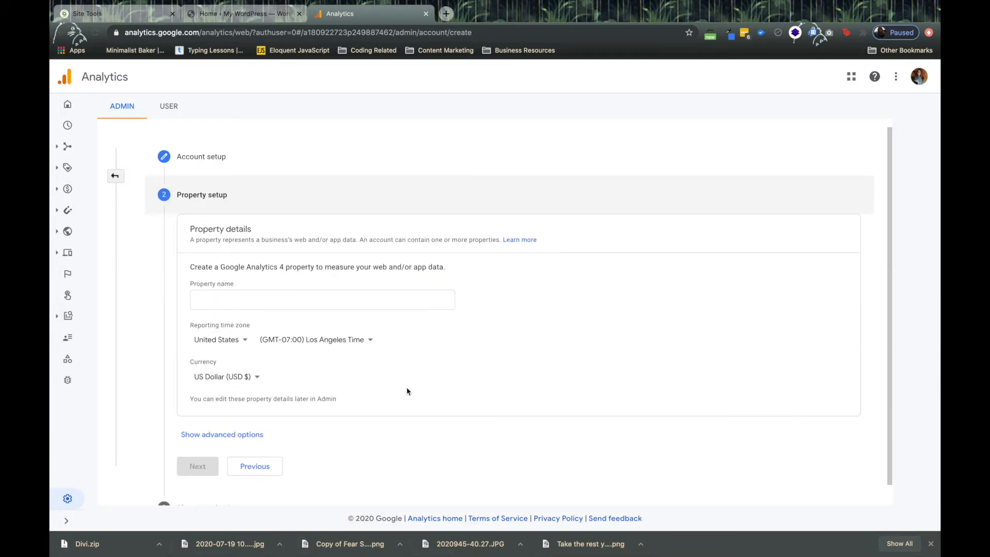
text(MDL)
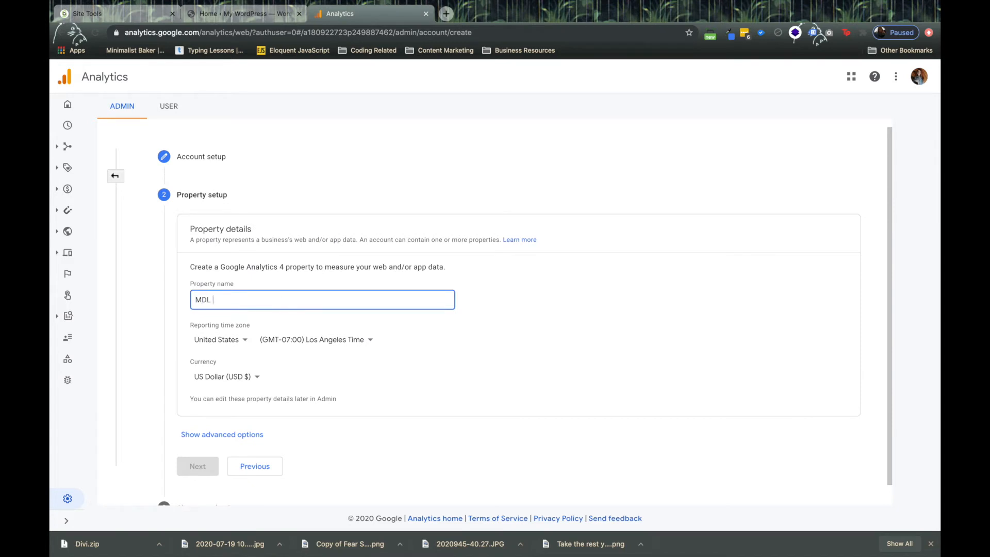
text(Dev Site)
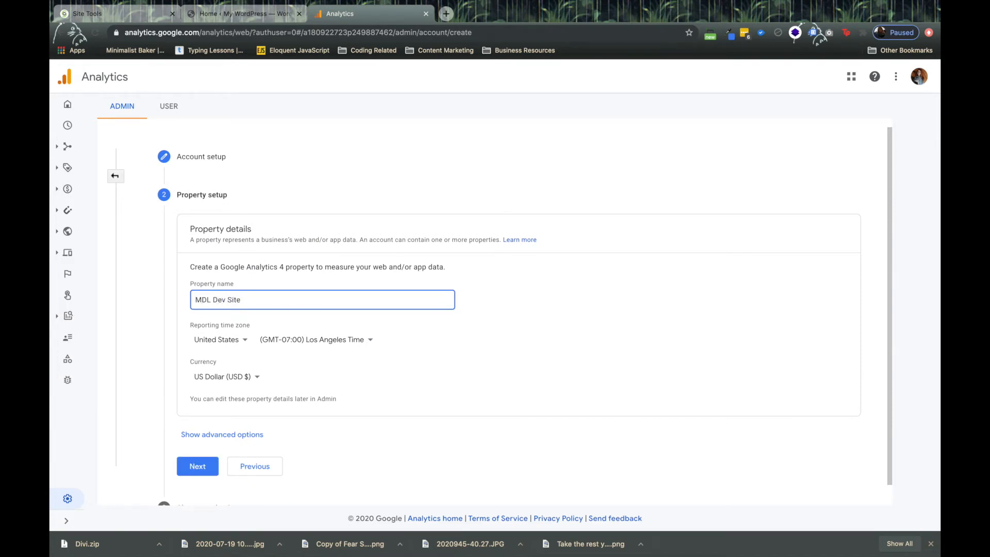
- Set industry to Business and Industrial Markets, size Small, and tick intended uses including online sales
click(197, 466)
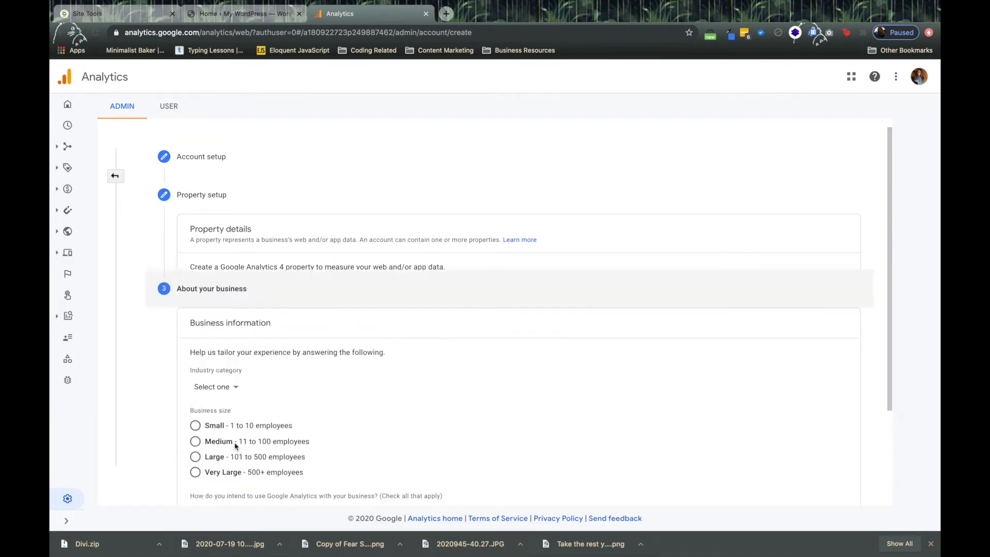
scroll(down, 3)
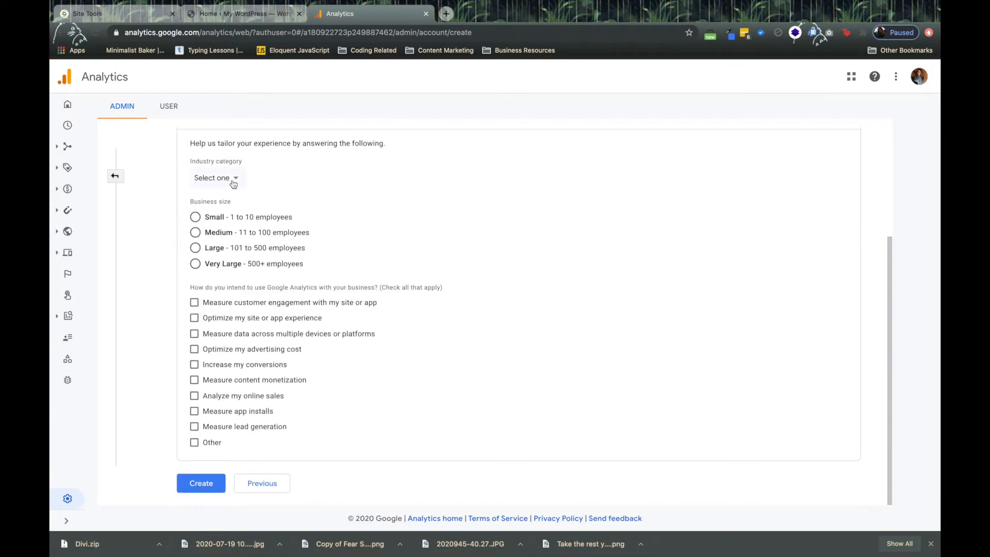
click(216, 178)
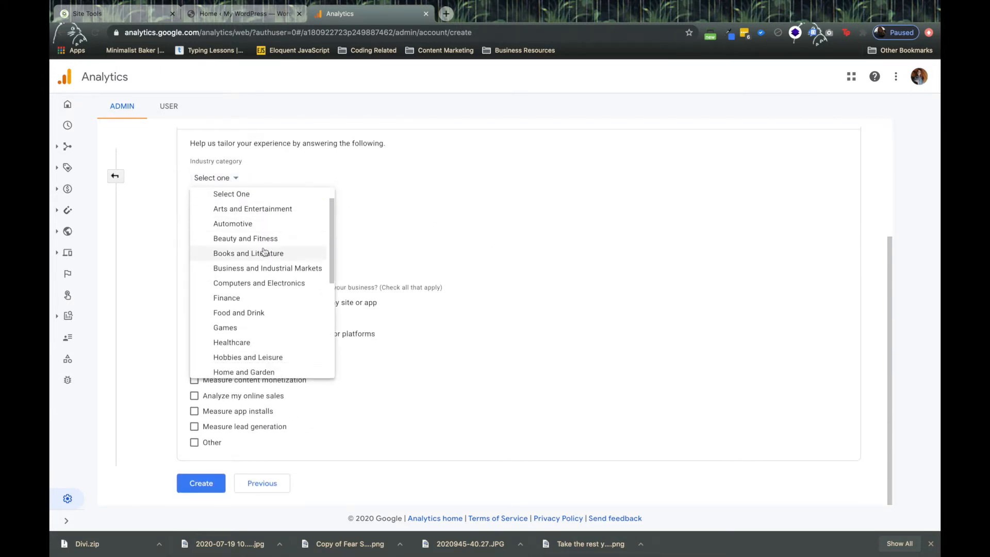
scroll(down, 3)
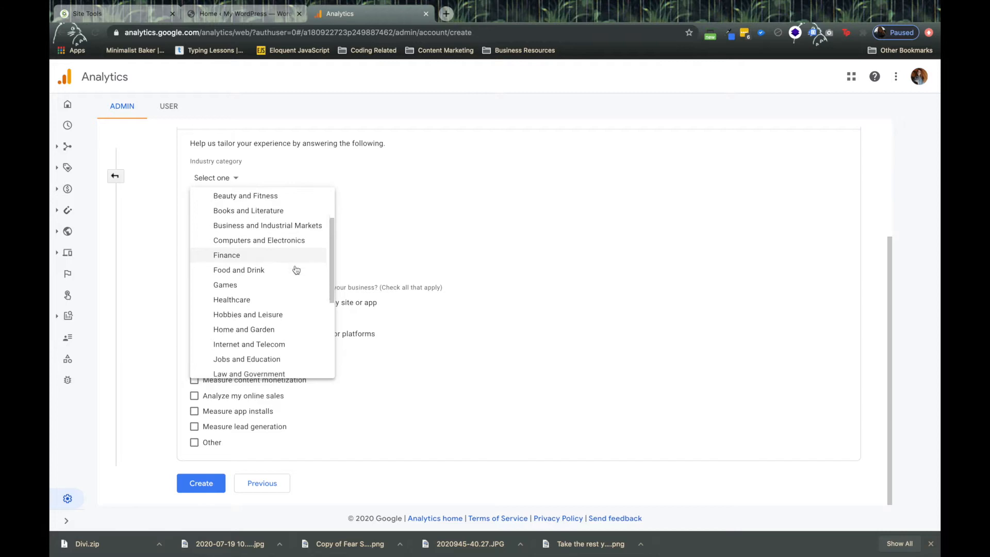
scroll(down, 3)
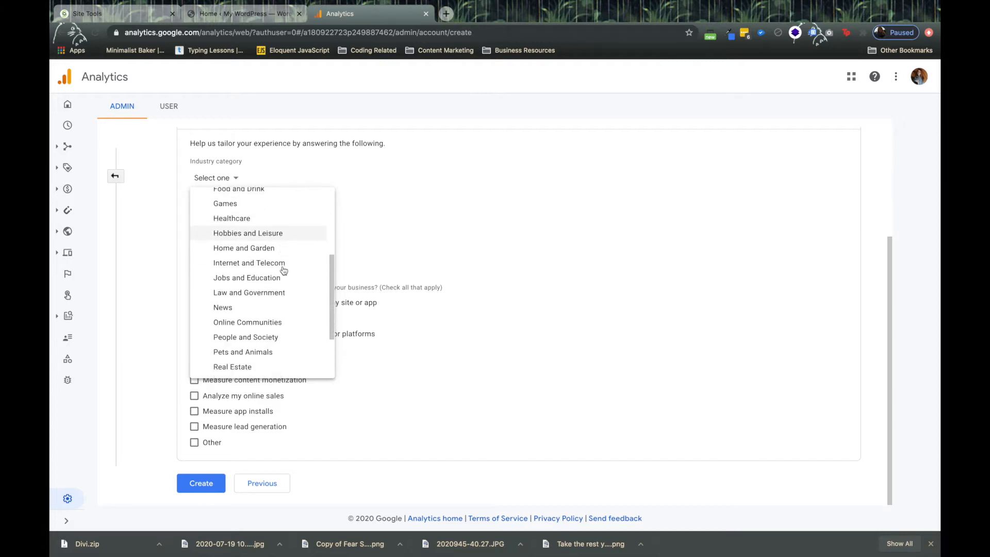
scroll(down, 3)
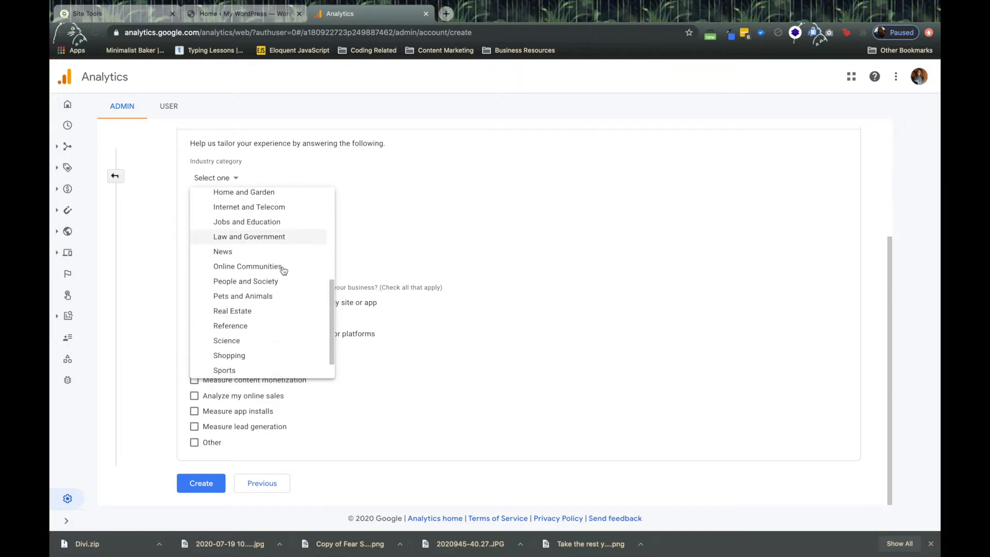
scroll(down, 3)
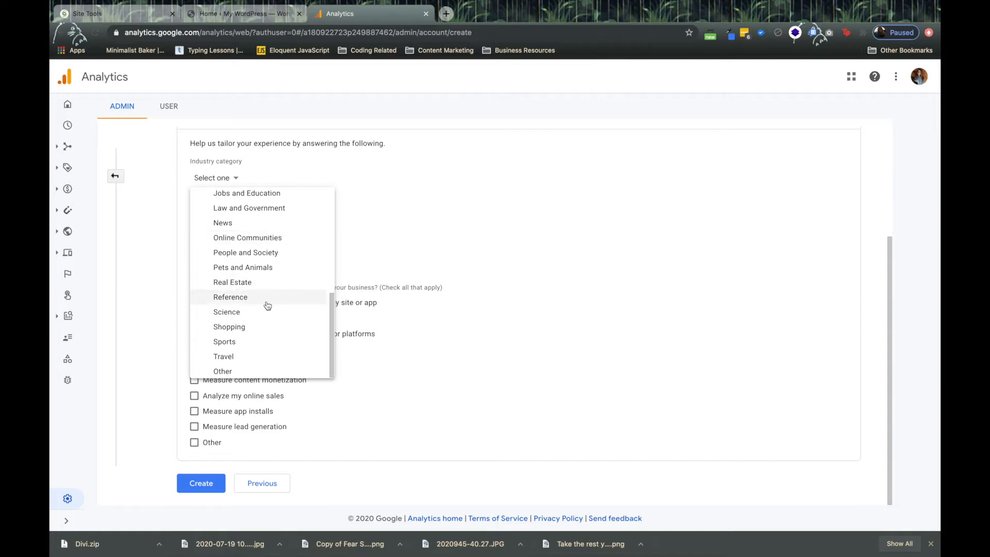
scroll(up, 3)
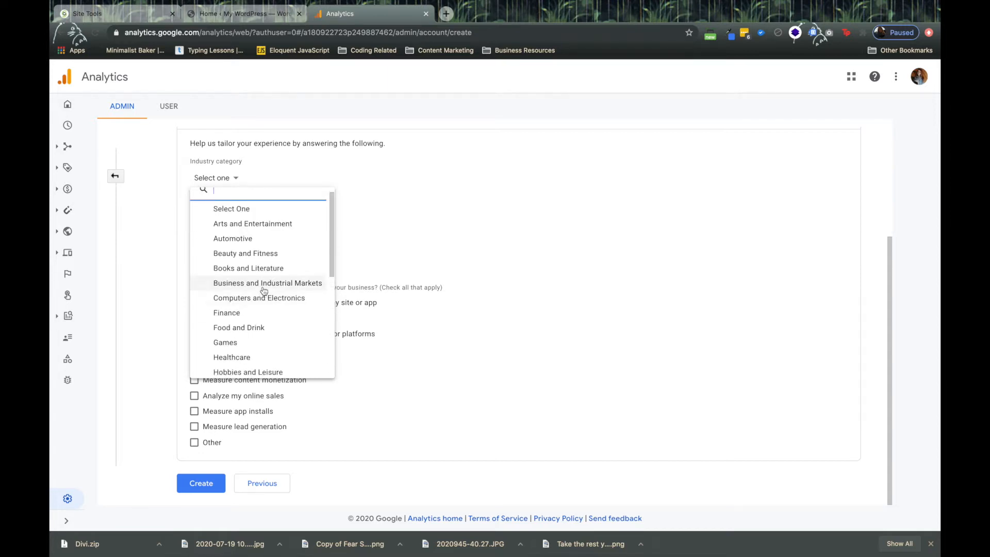
click(267, 283)
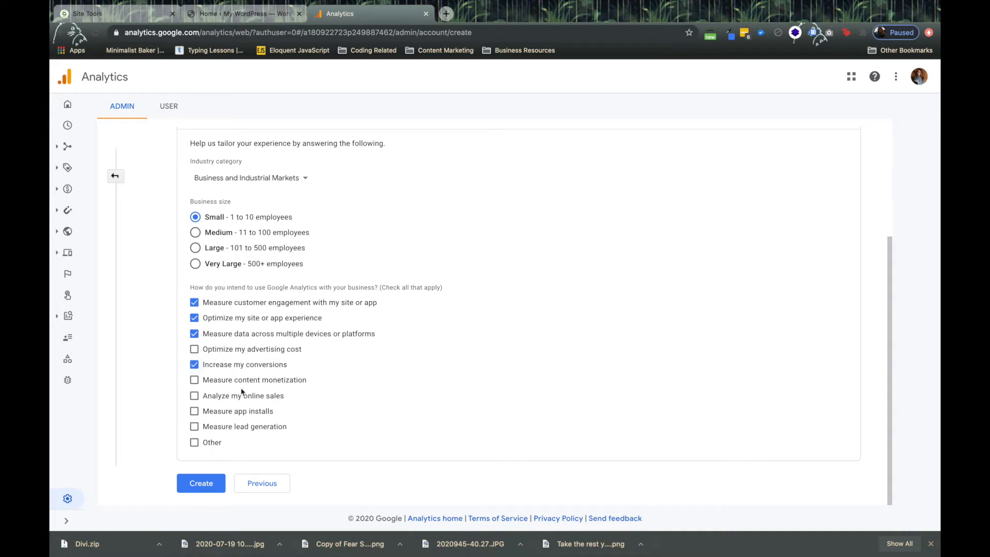
click(193, 395)
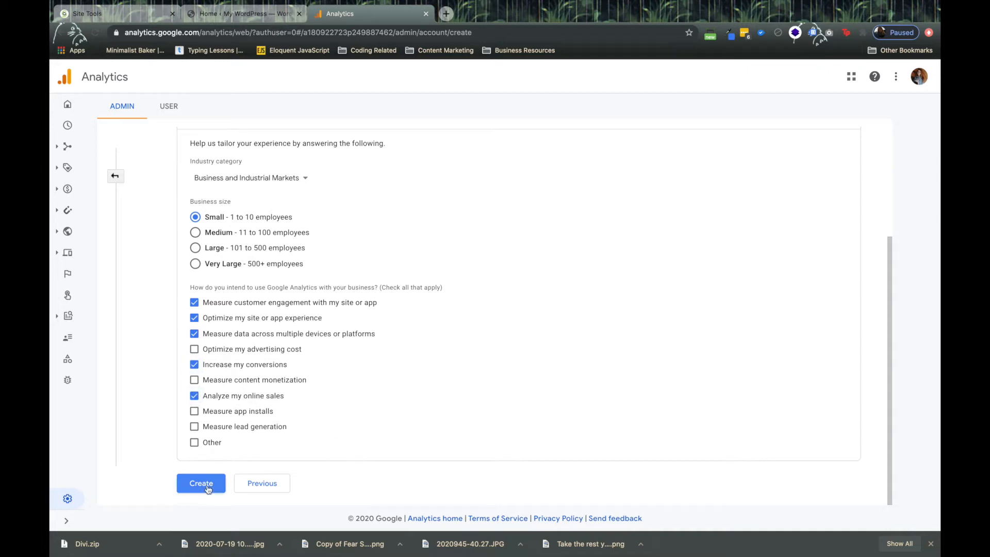
- Submit the account, tick the GDPR Data Processing and Controller Terms, and accept
click(201, 483)
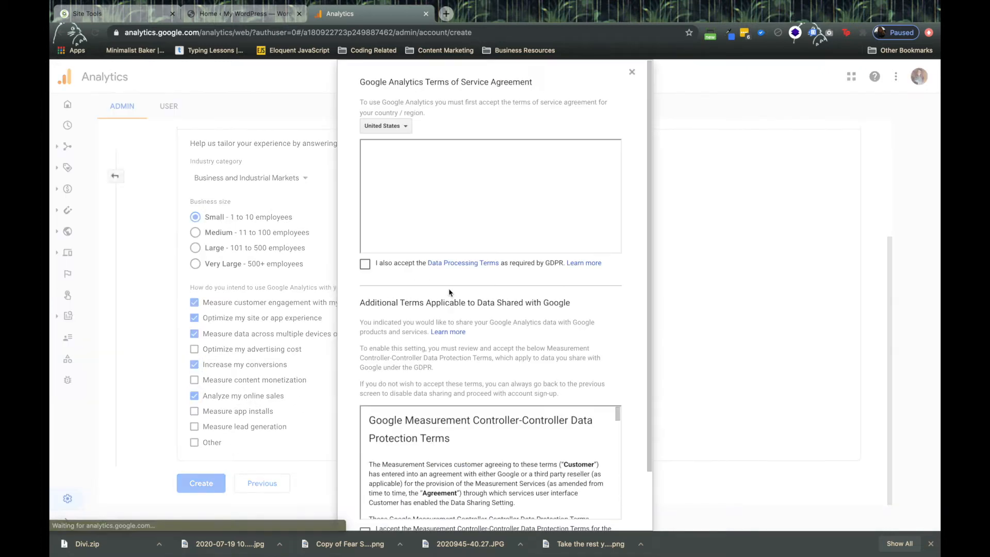
click(365, 264)
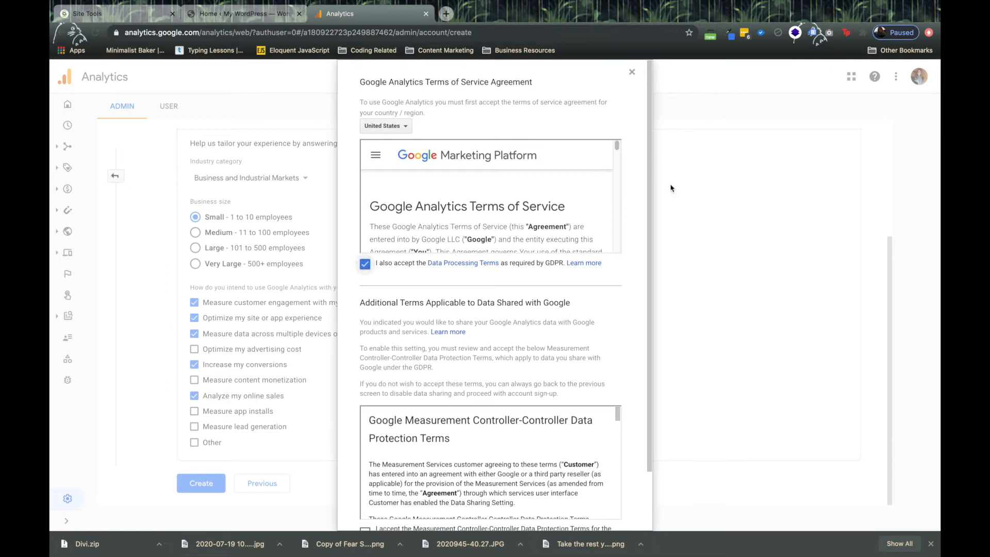
scroll(down, 3)
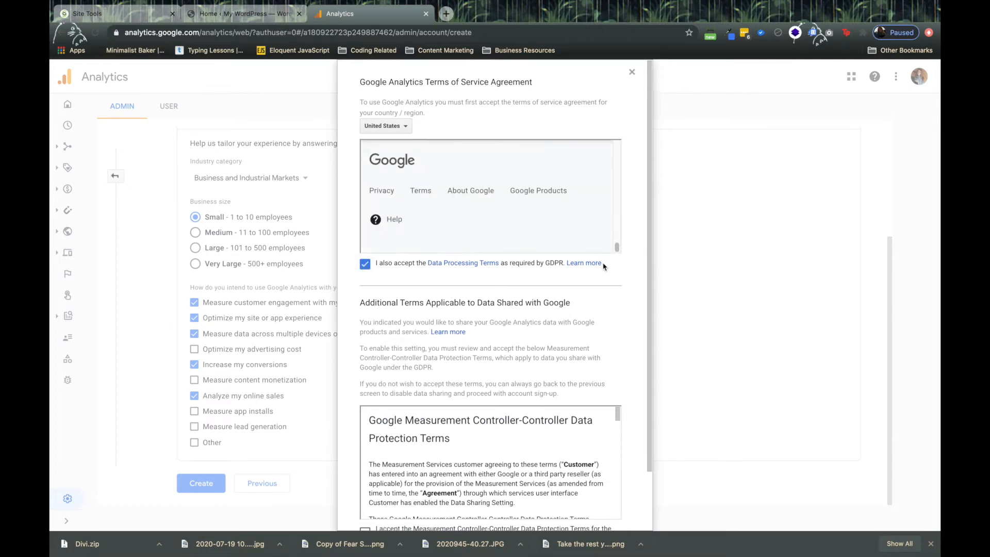
scroll(down, 3)
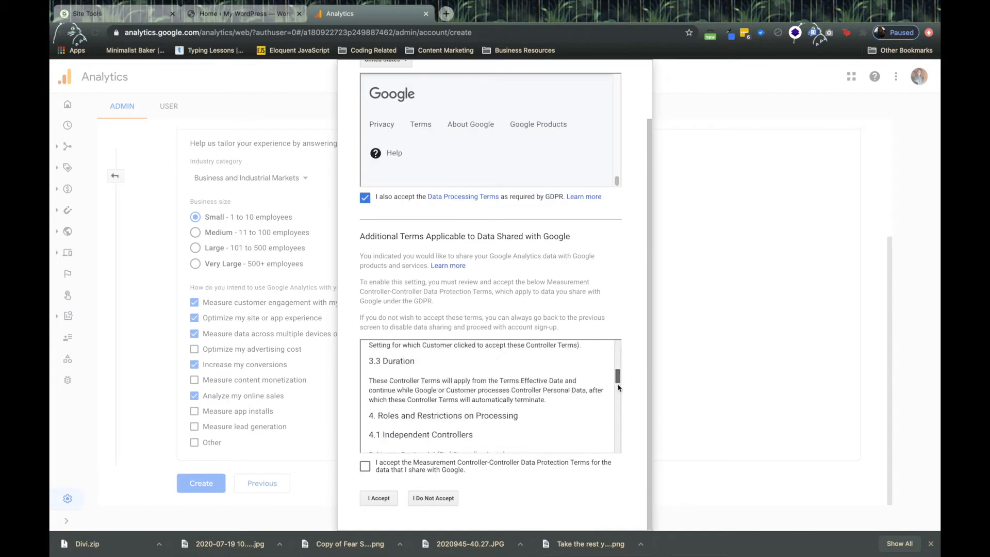
scroll(down, 3)
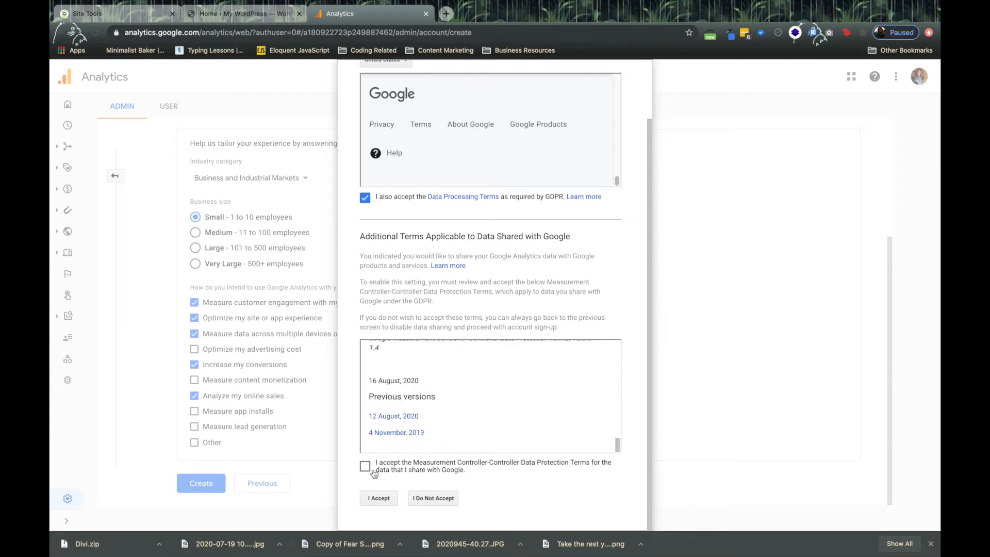
click(365, 466)
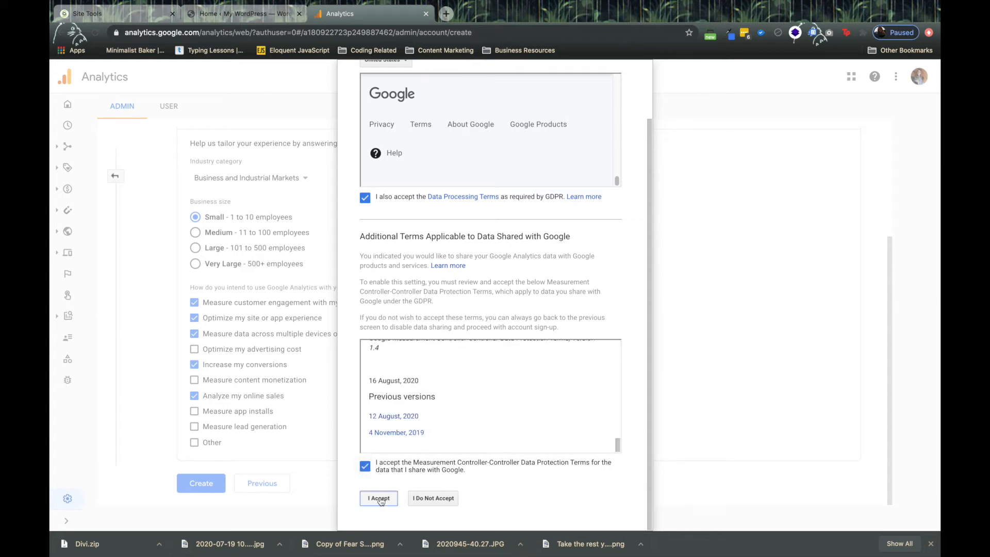
click(378, 498)
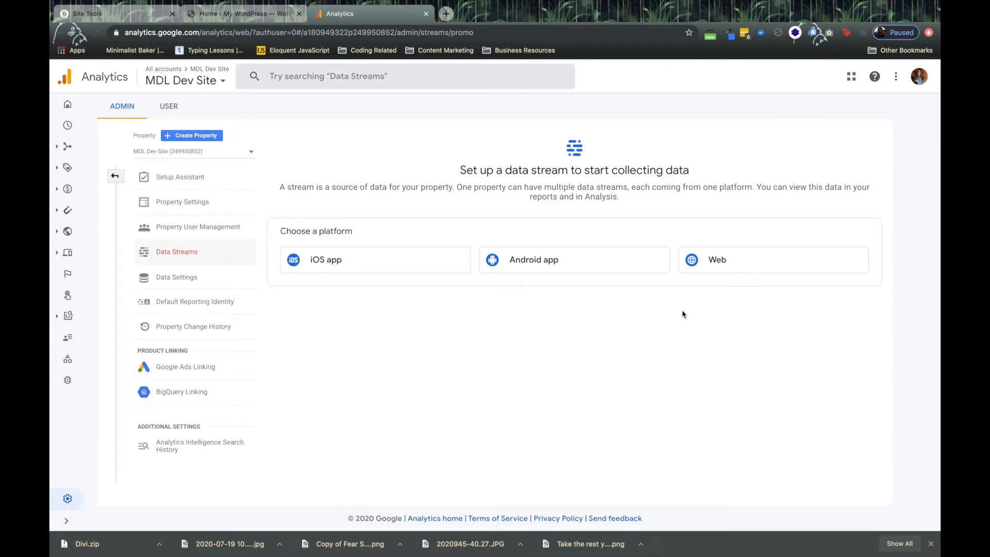
mouse_move(687, 315)
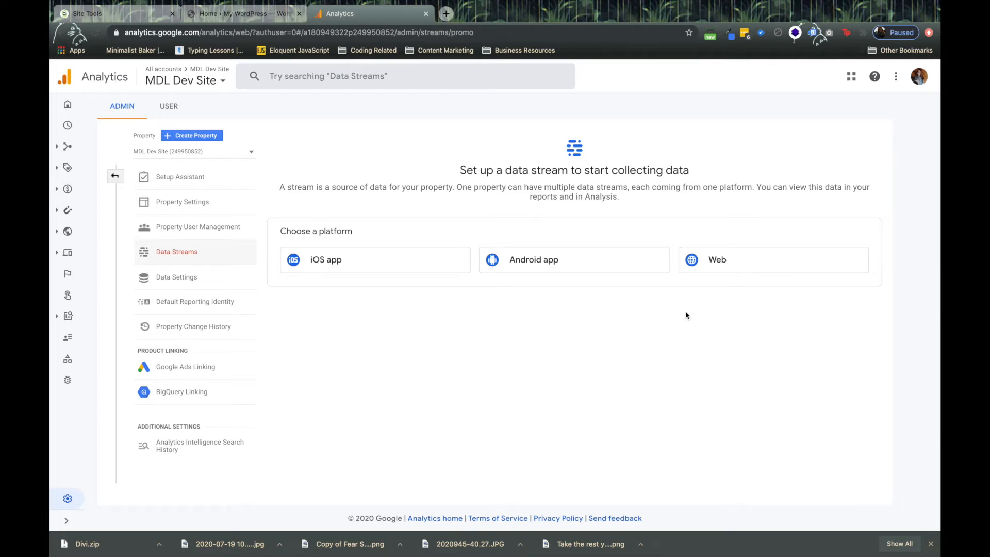
mouse_move(765, 258)
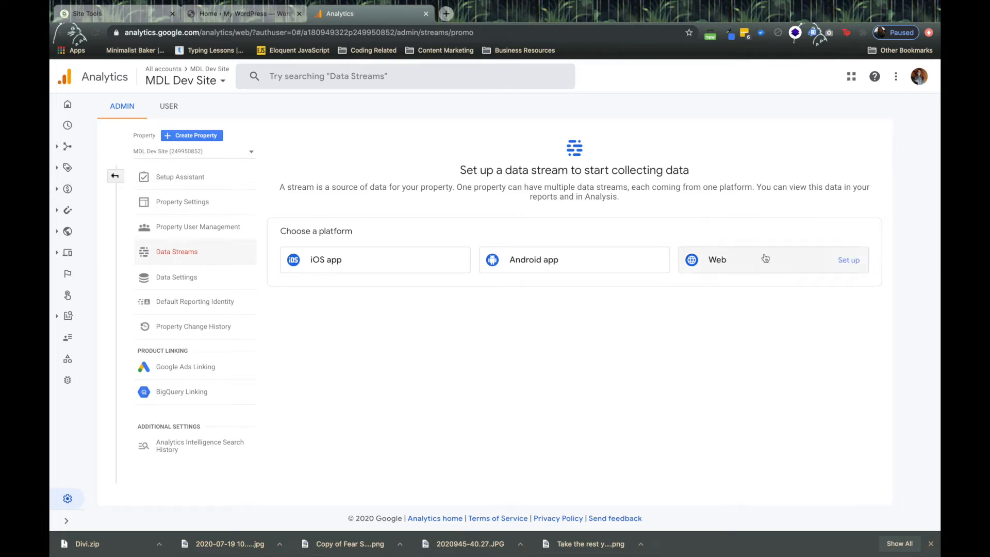
mouse_move(764, 262)
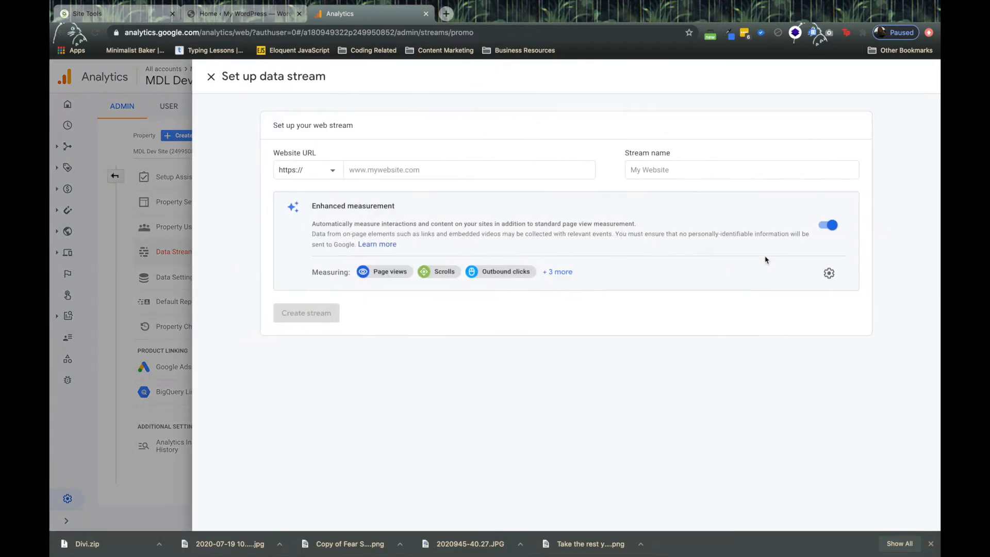
- Create web stream 'MDL Dev Site' using the katiem12.sg-host.com URL copied from WordPress
click(243, 14)
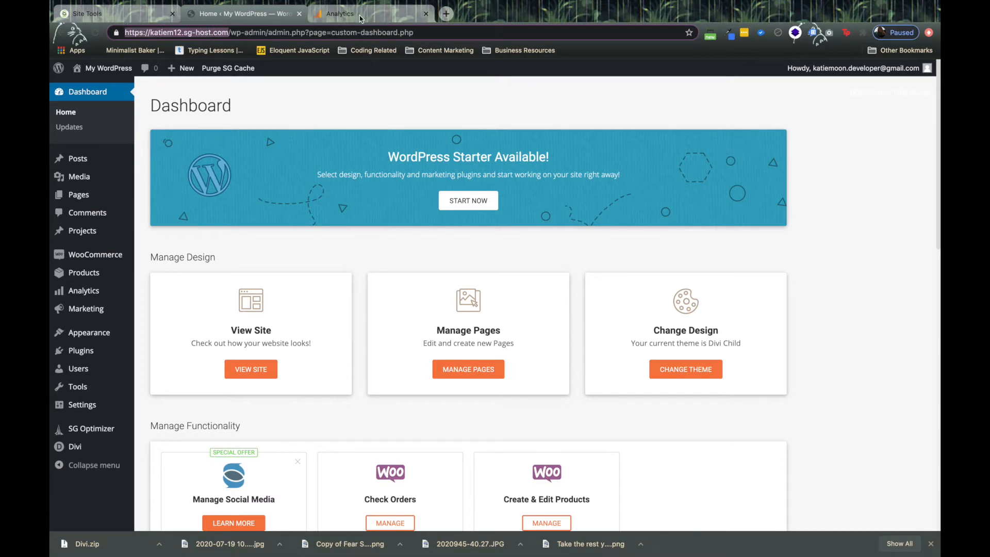
click(339, 13)
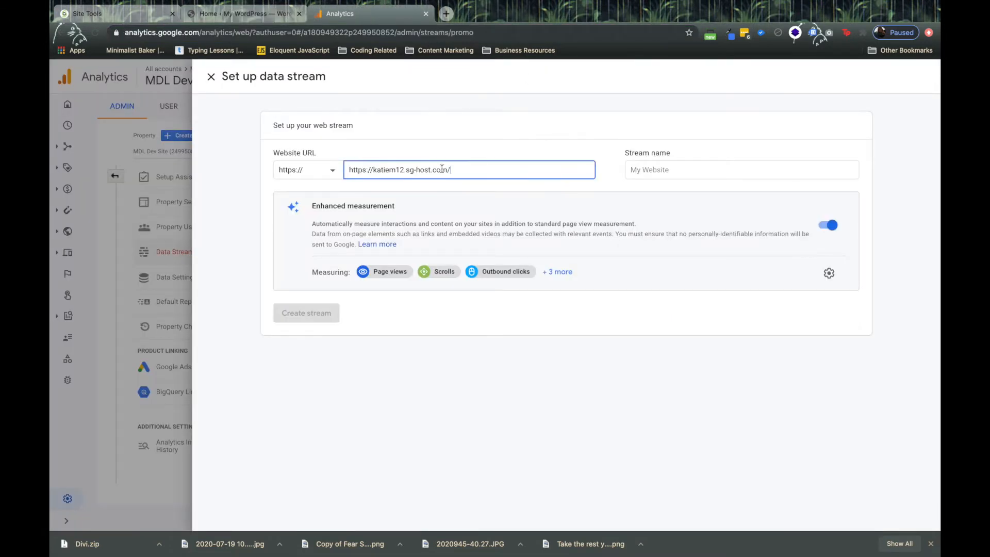
triple_click(442, 170)
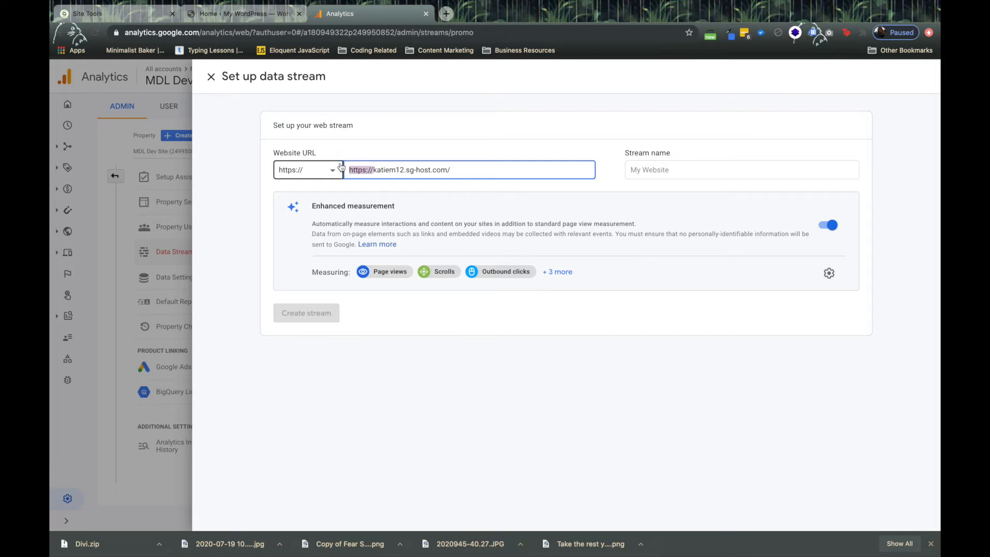
text(D)
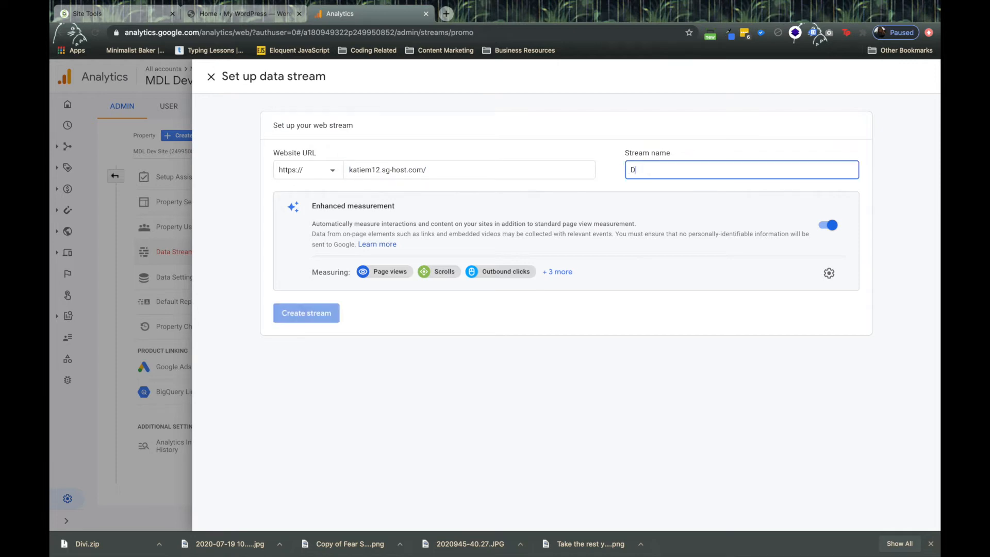
text(MDL Dev Site)
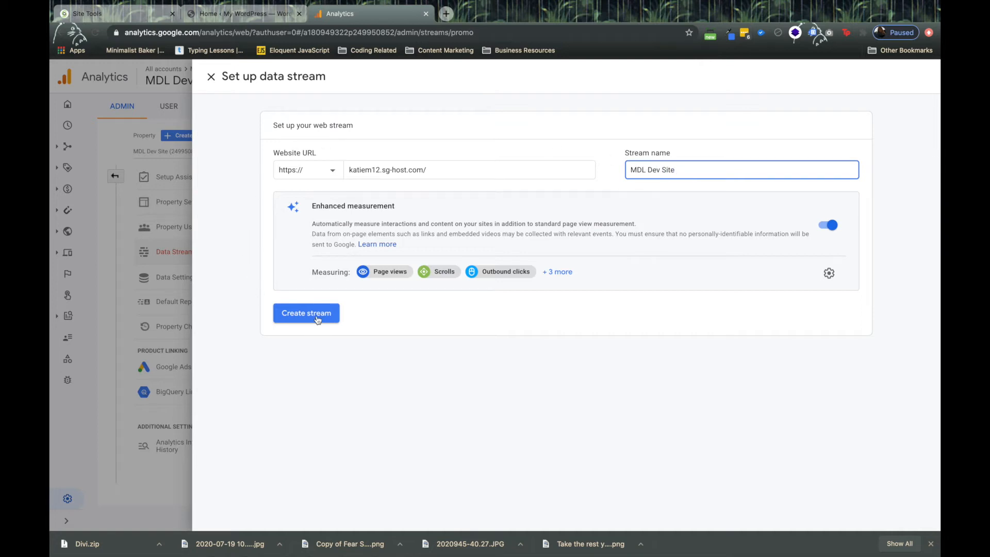
click(306, 313)
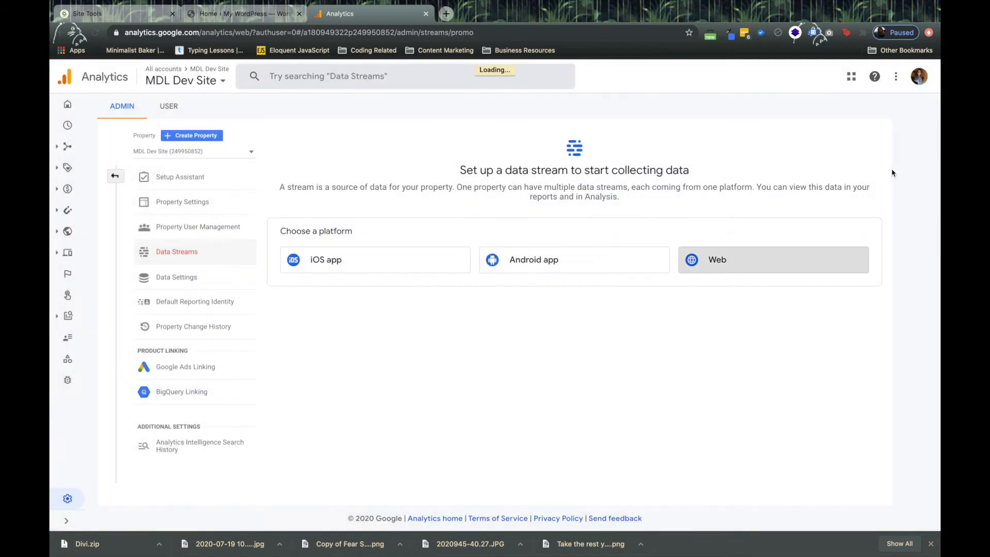
- Expand the MDL Dev Site stream's Global Site Tag (gtag.js) code, then switch to WordPress
click(773, 260)
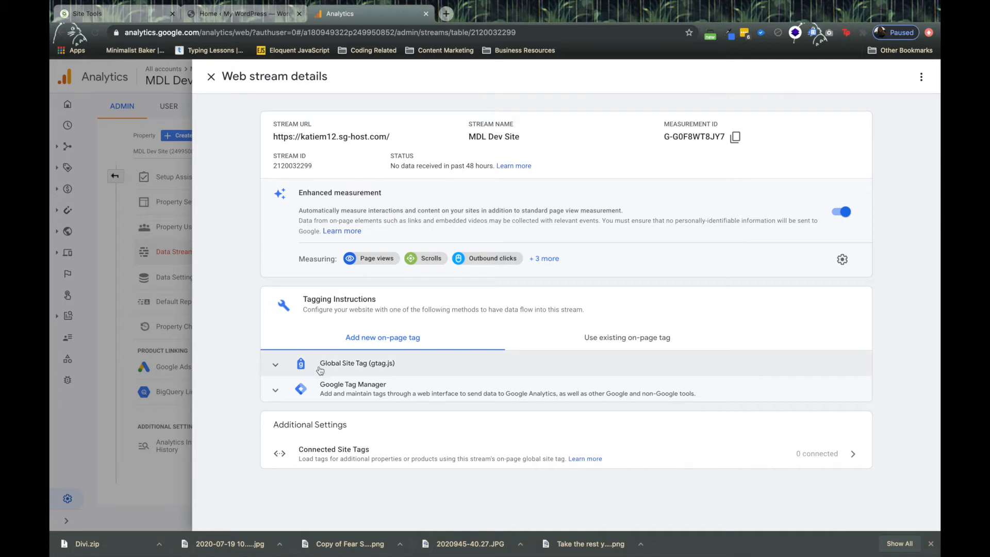
click(275, 365)
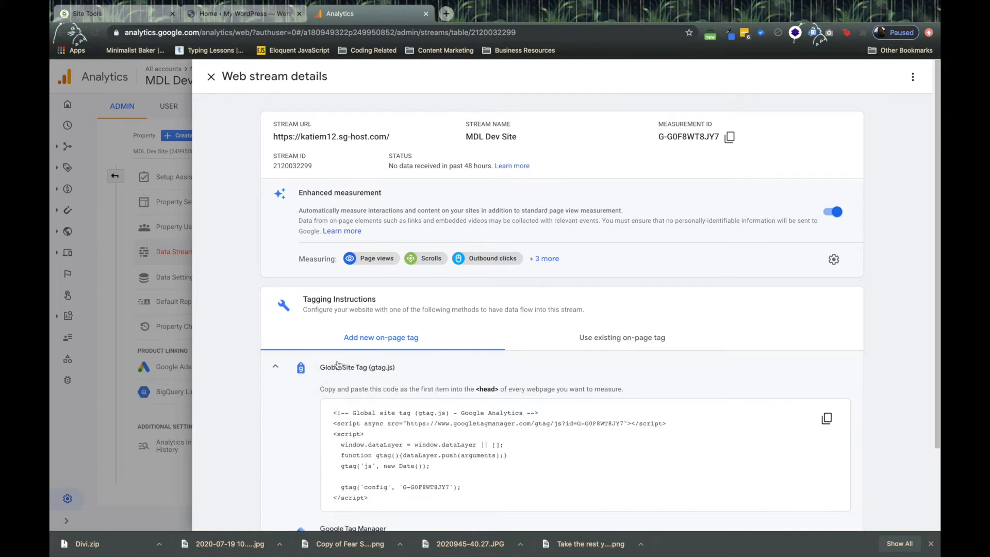
scroll(down, 3)
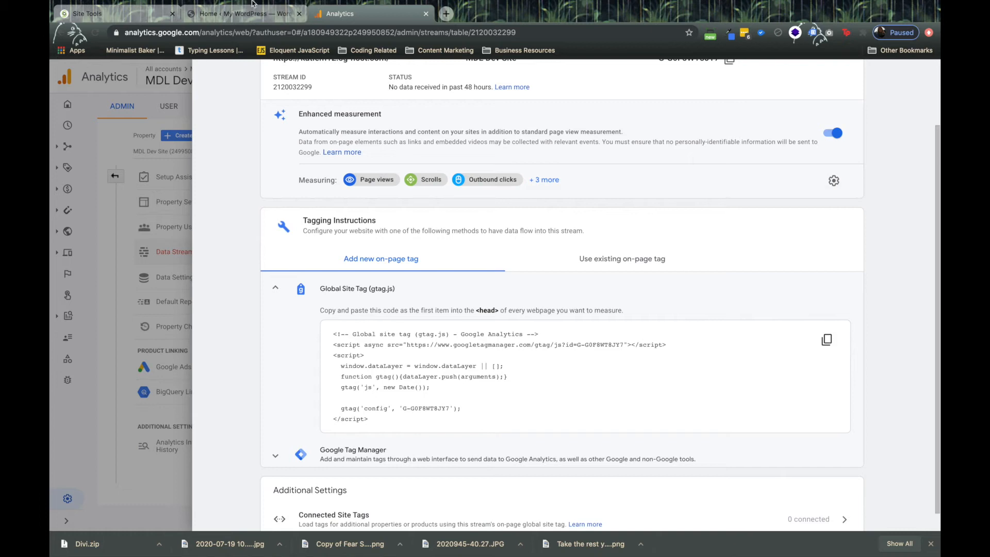
click(246, 13)
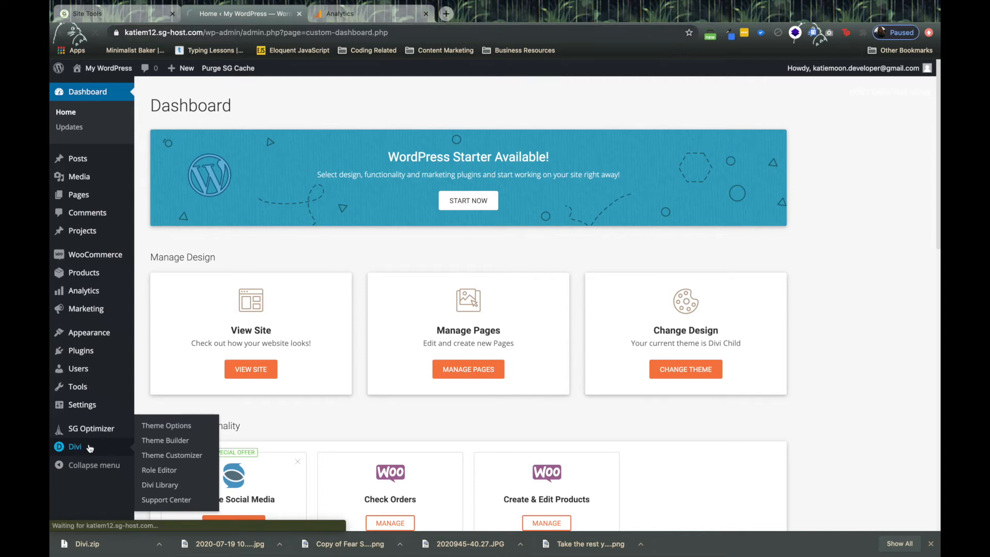
- Paste the gtag code into Divi Theme Options' body integration field and save changes
click(166, 426)
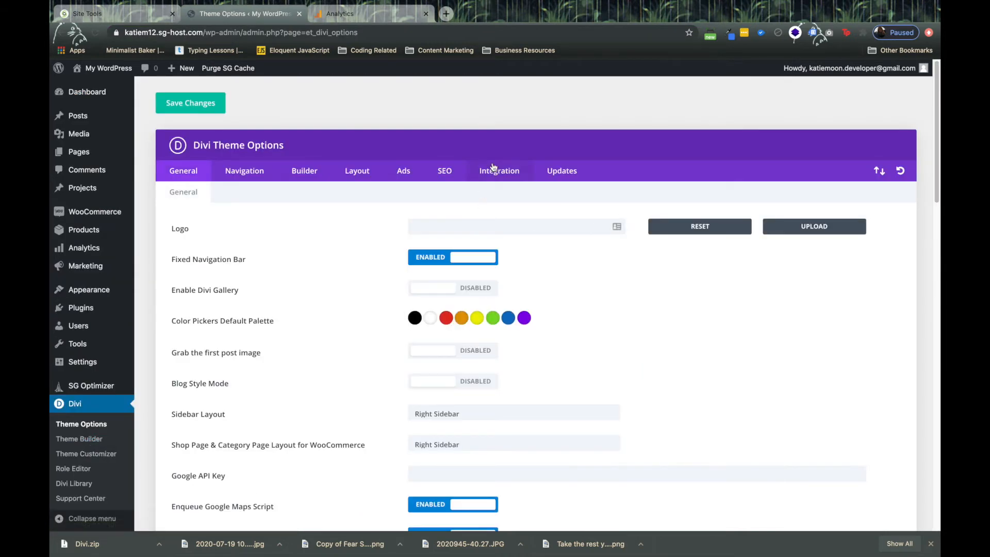
click(500, 171)
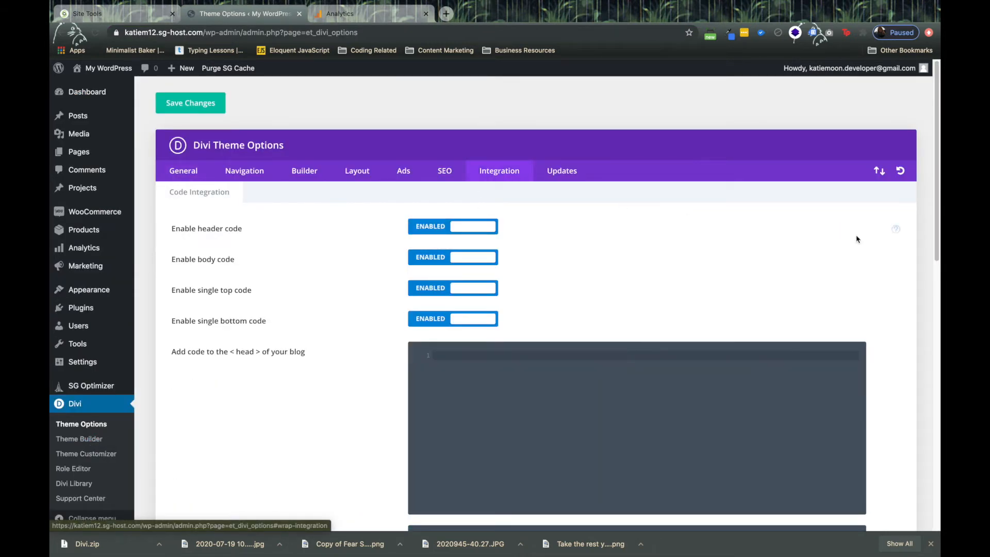
scroll(down, 3)
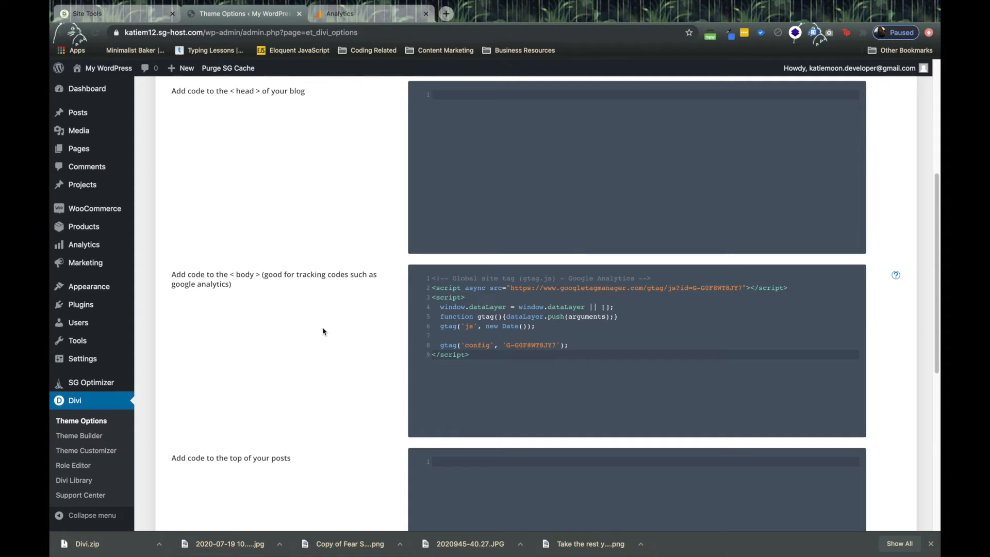
scroll(down, 3)
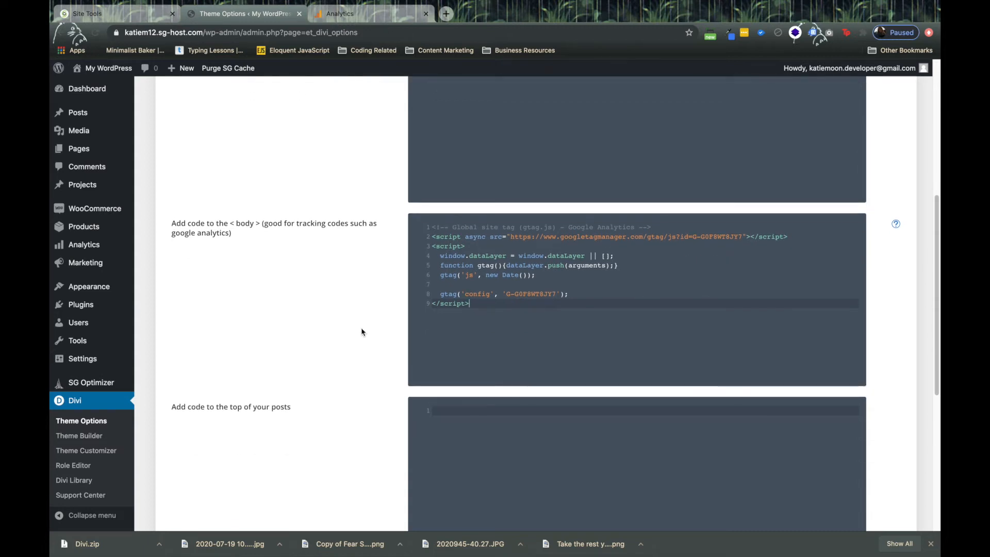
scroll(down, 3)
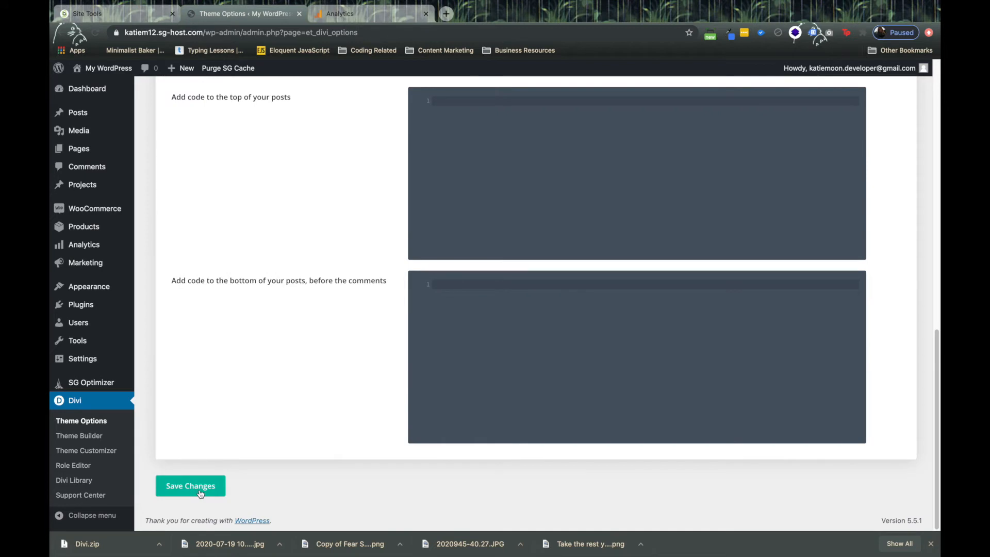
click(190, 486)
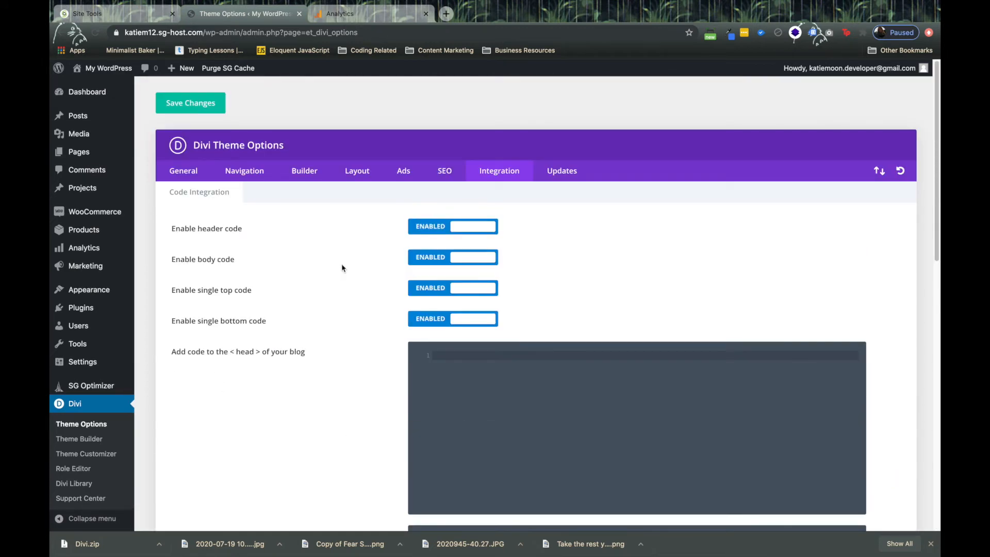
mouse_move(339, 215)
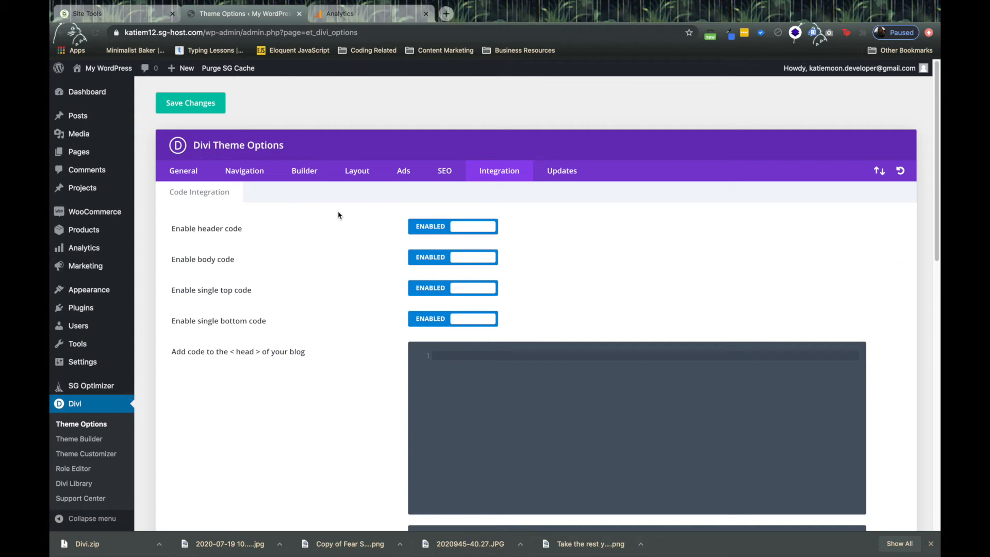
mouse_move(386, 14)
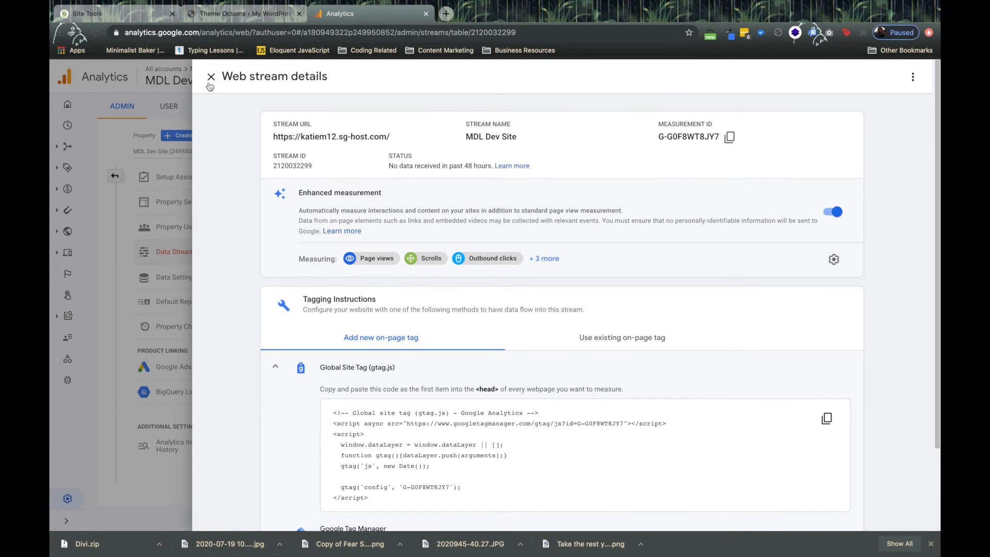
- Close the web stream details and review the Home report showing zero users
click(211, 77)
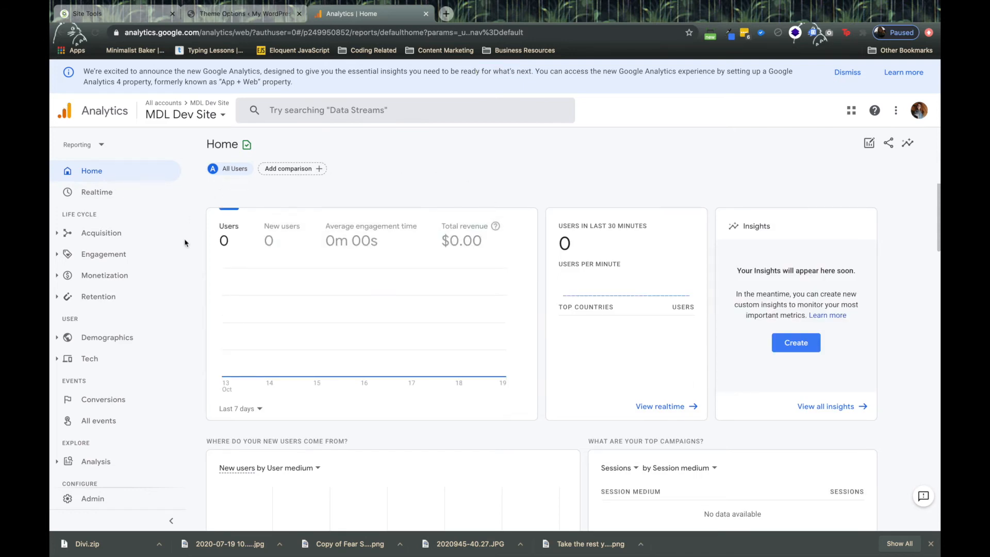
mouse_move(550, 175)
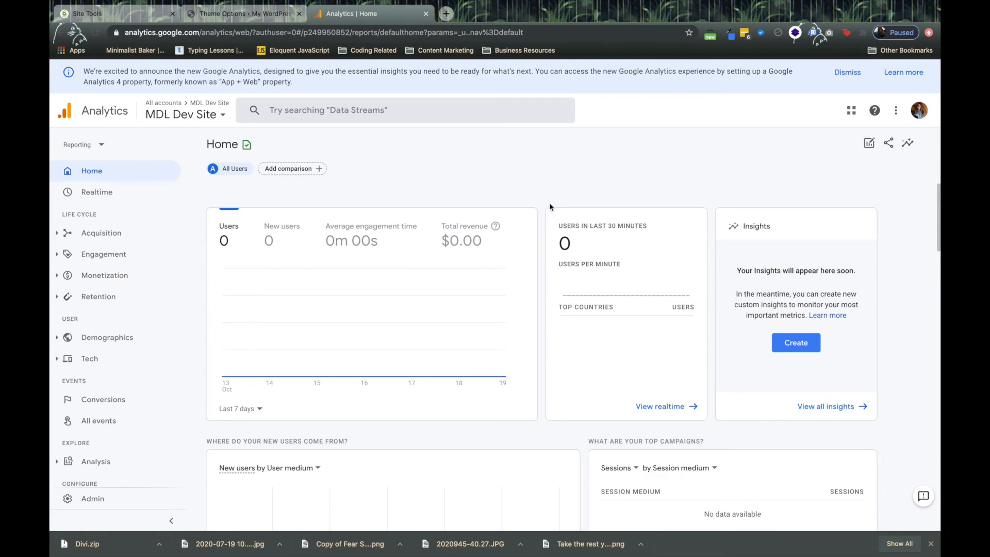
scroll(down, 3)
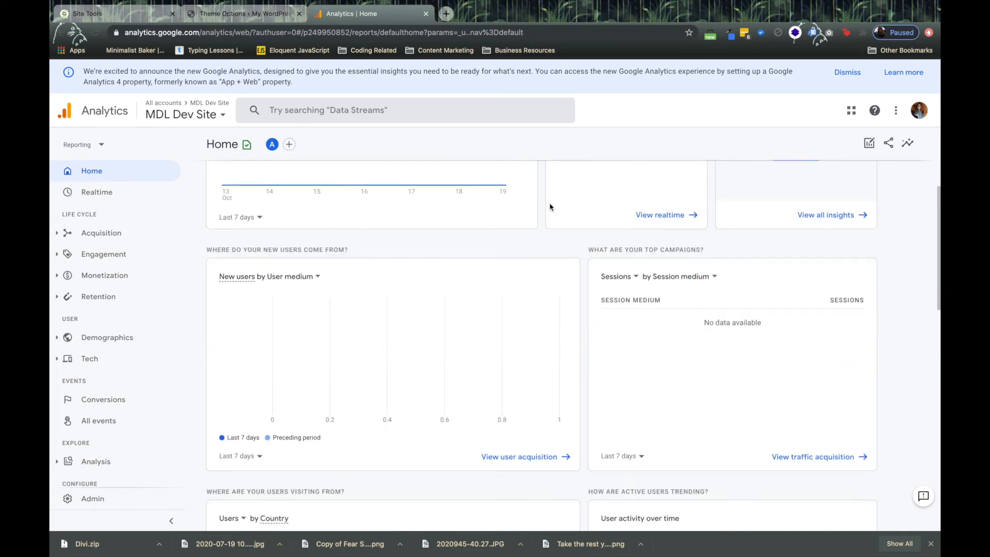
scroll(down, 3)
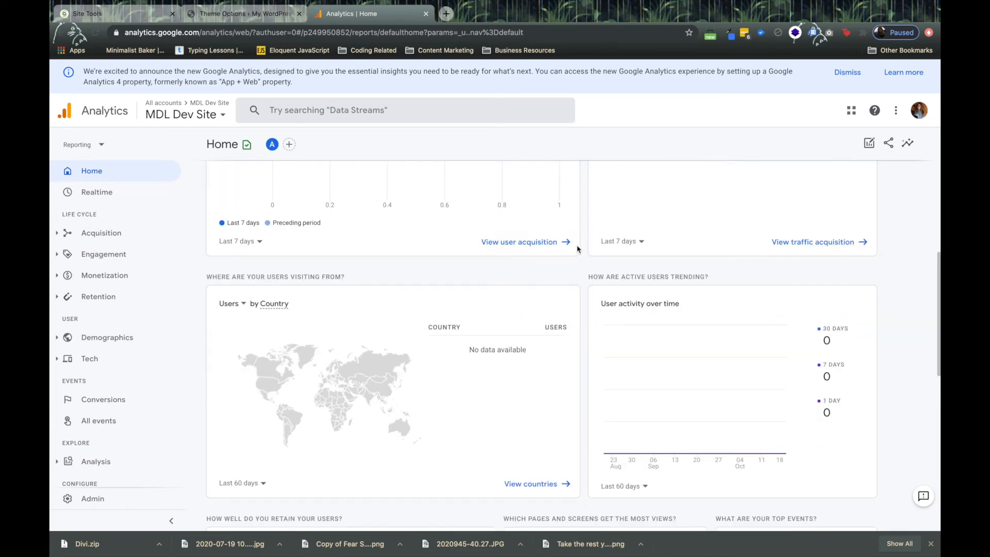
scroll(down, 3)
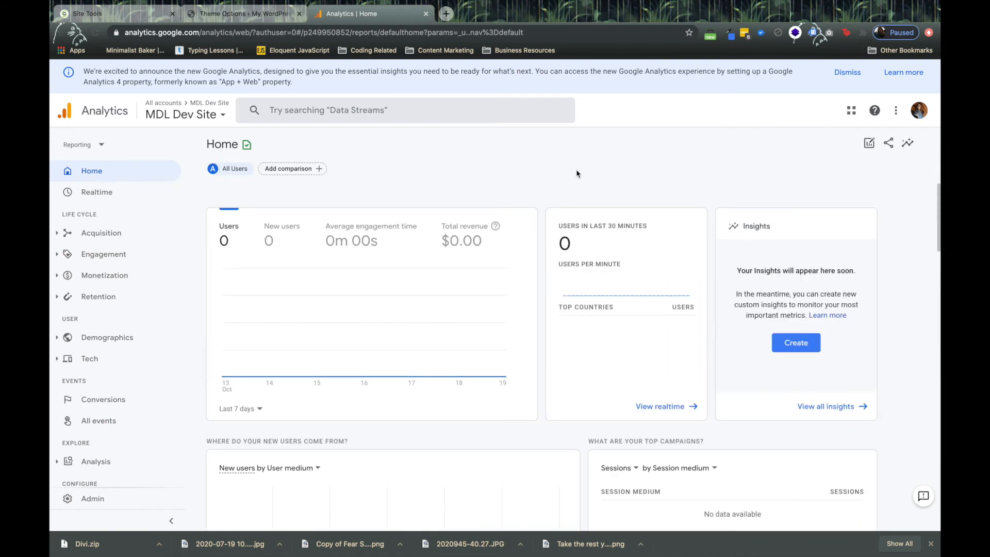
mouse_move(123, 284)
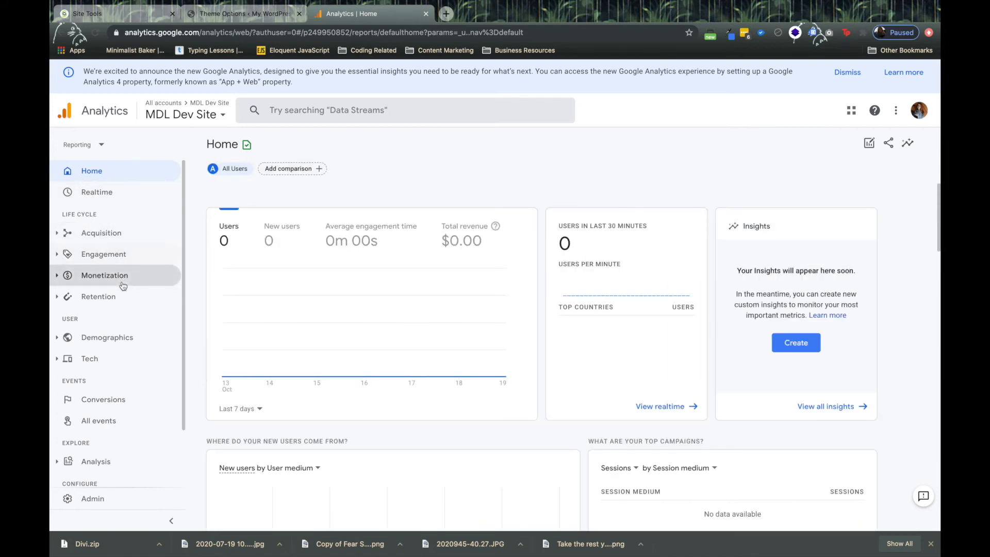
mouse_move(661, 166)
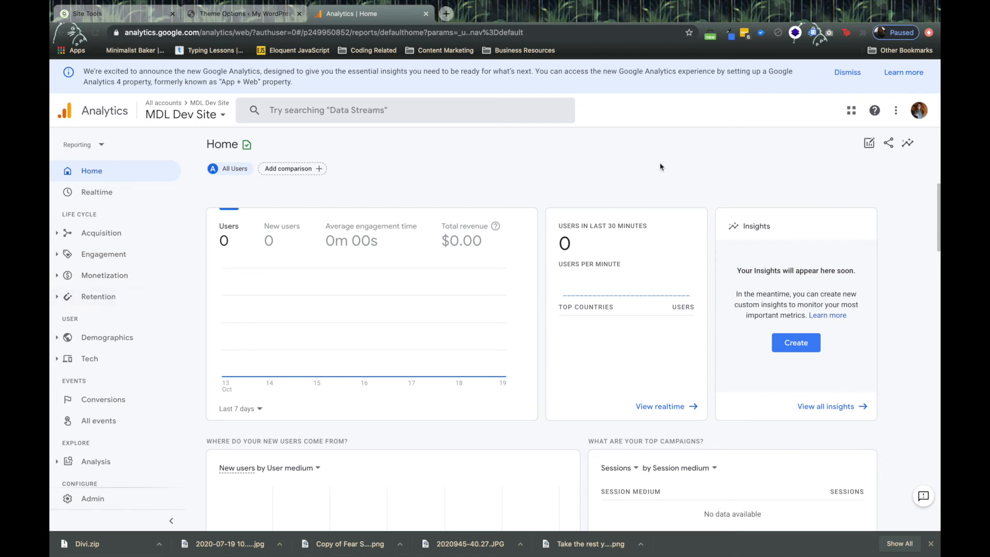